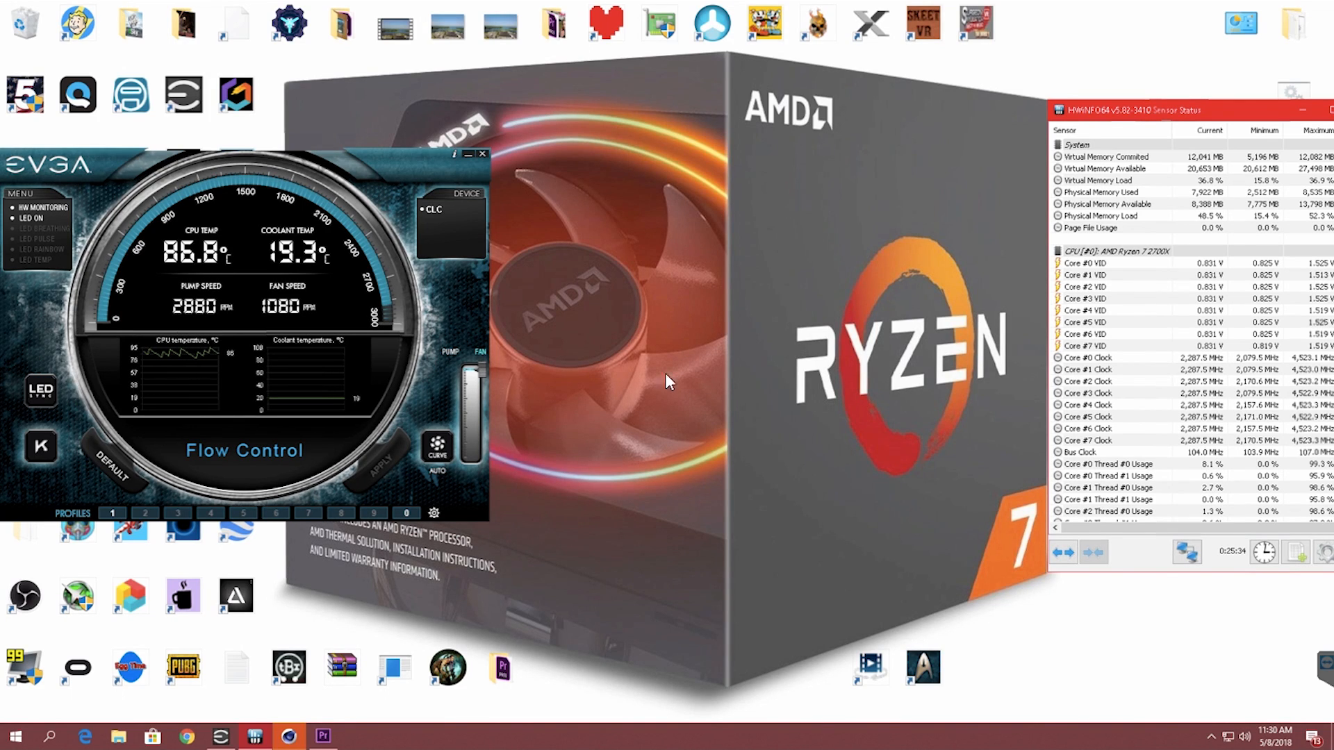
{"action": "mouse_move", "coordinate": [851, 487]}
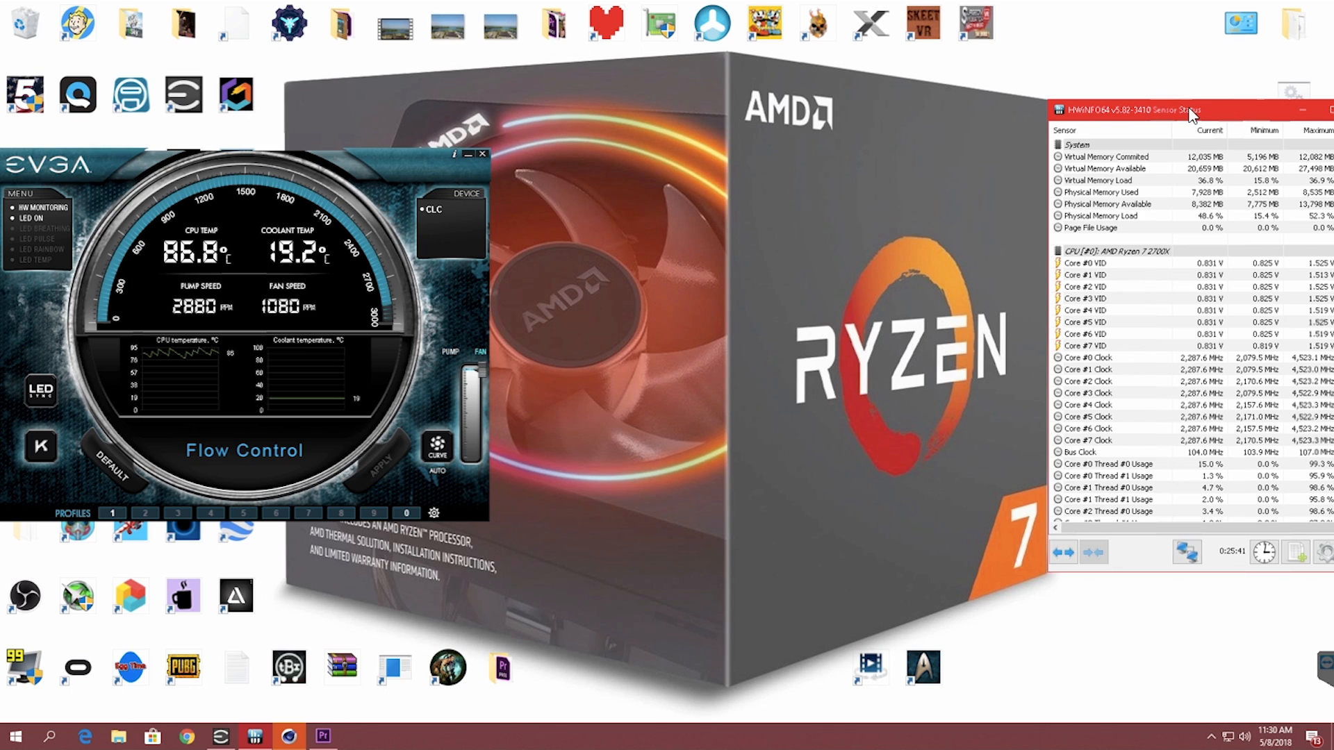
{"action": "mouse_move", "coordinate": [653, 423]}
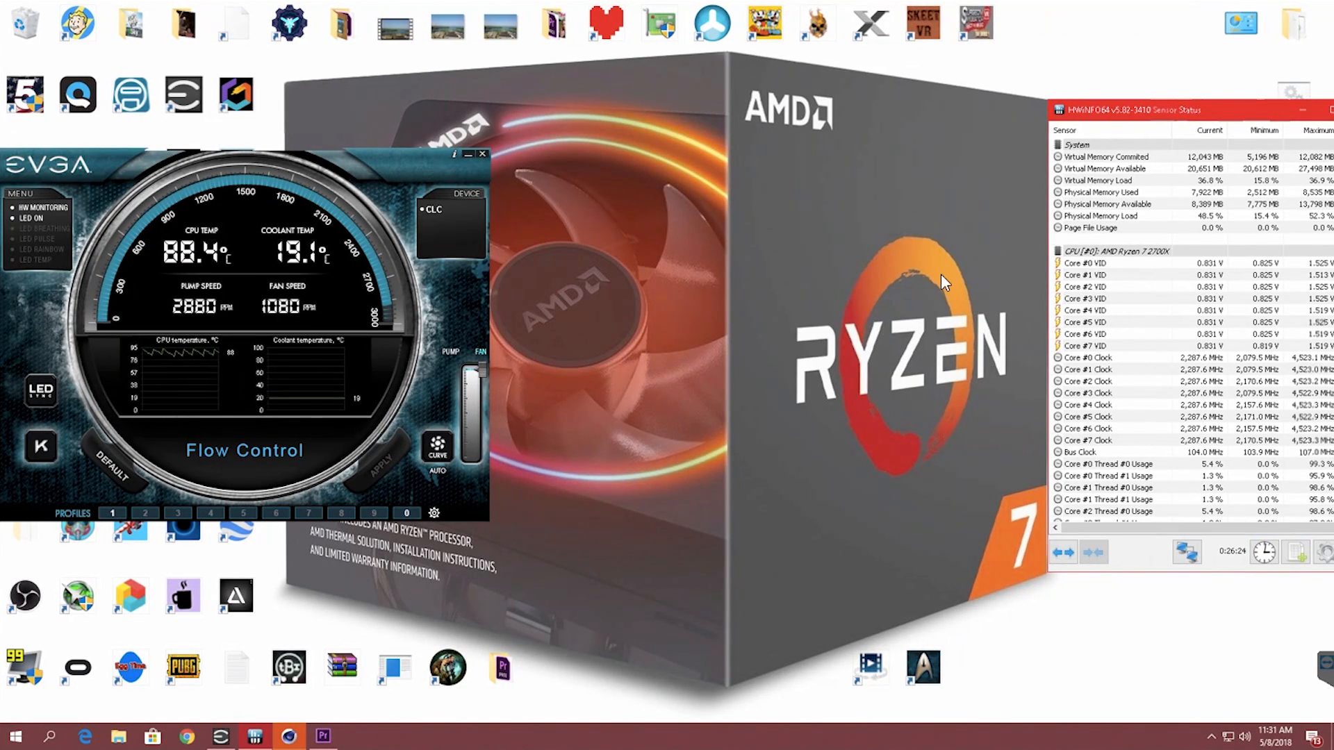
{"action": "mouse_move", "coordinate": [884, 275]}
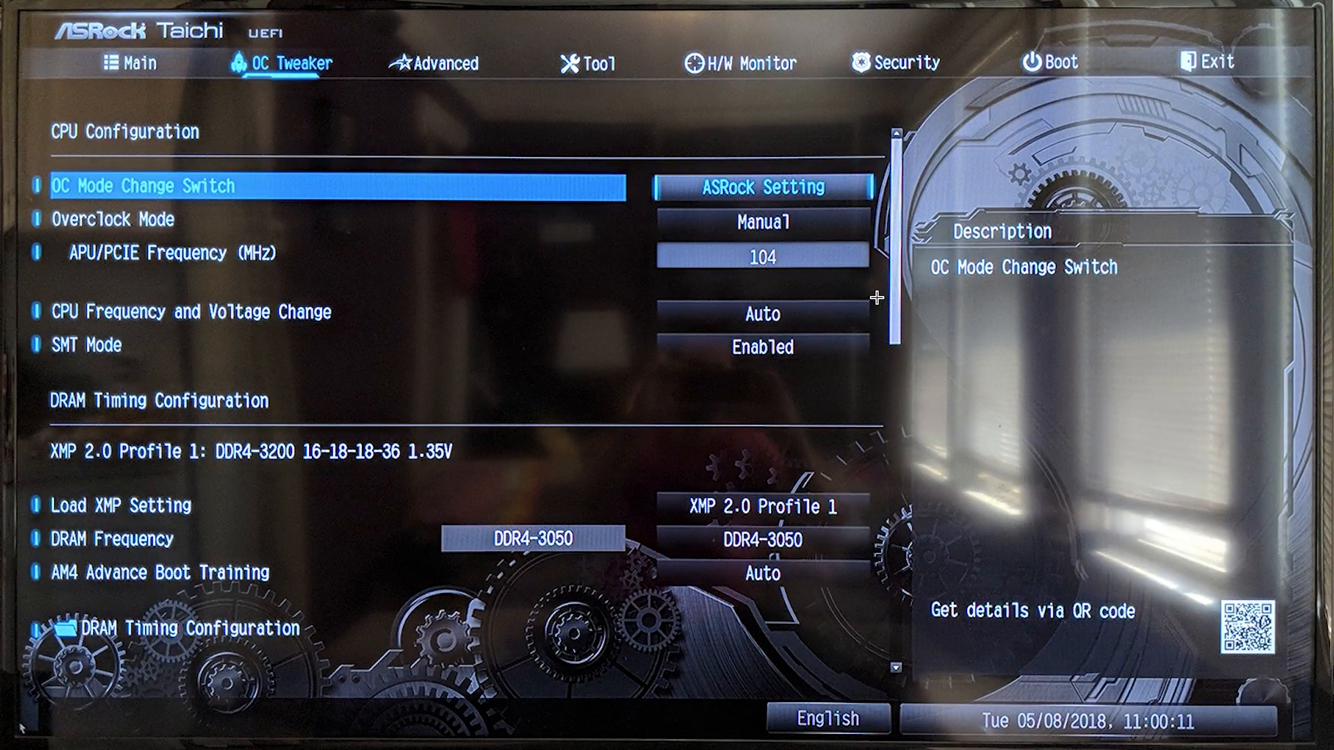
{"action": "mouse_move", "coordinate": [328, 256]}
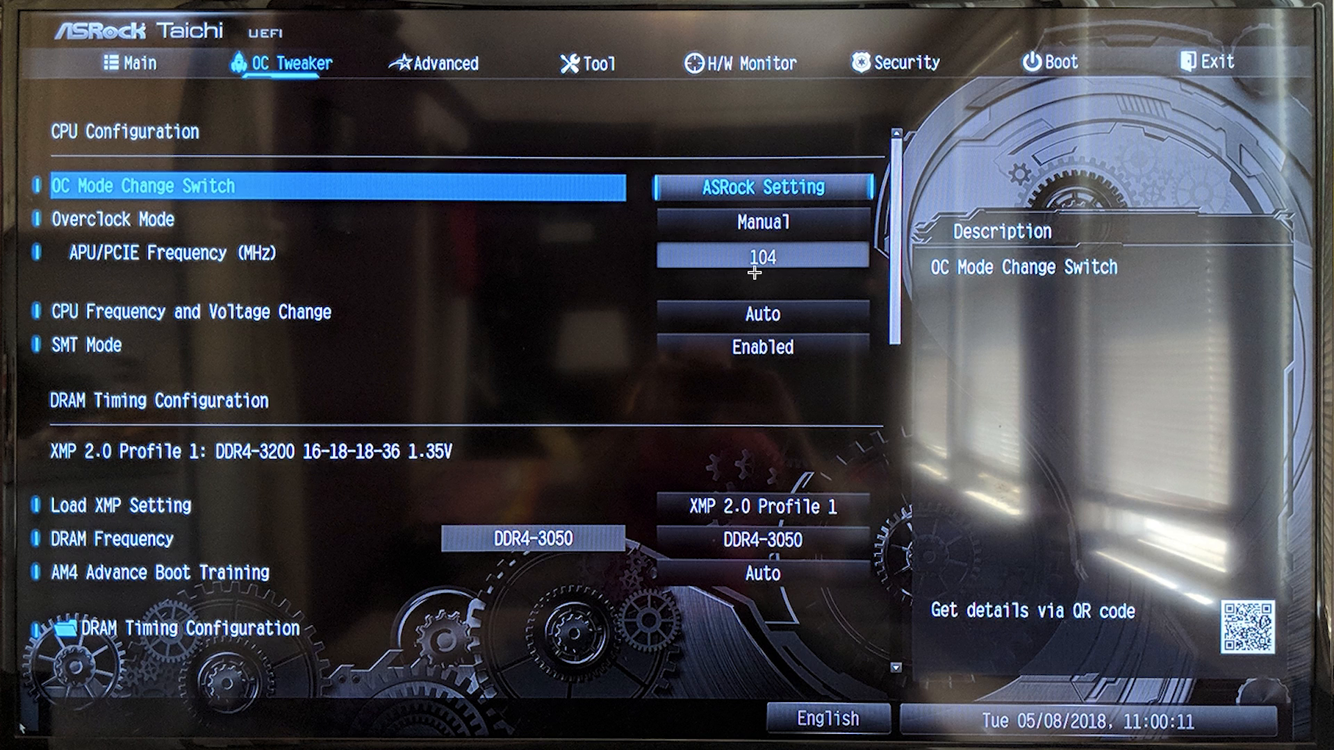
{"action": "mouse_move", "coordinate": [752, 308]}
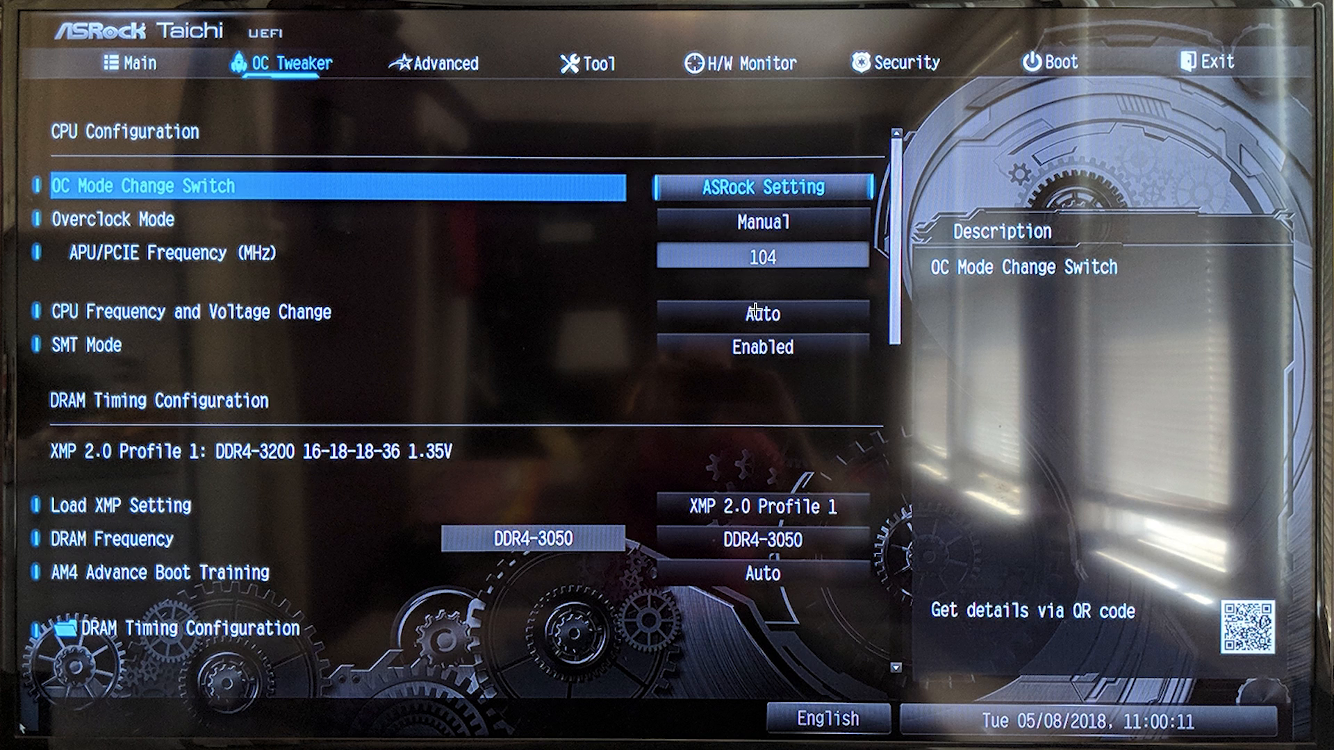
{"action": "mouse_move", "coordinate": [790, 328]}
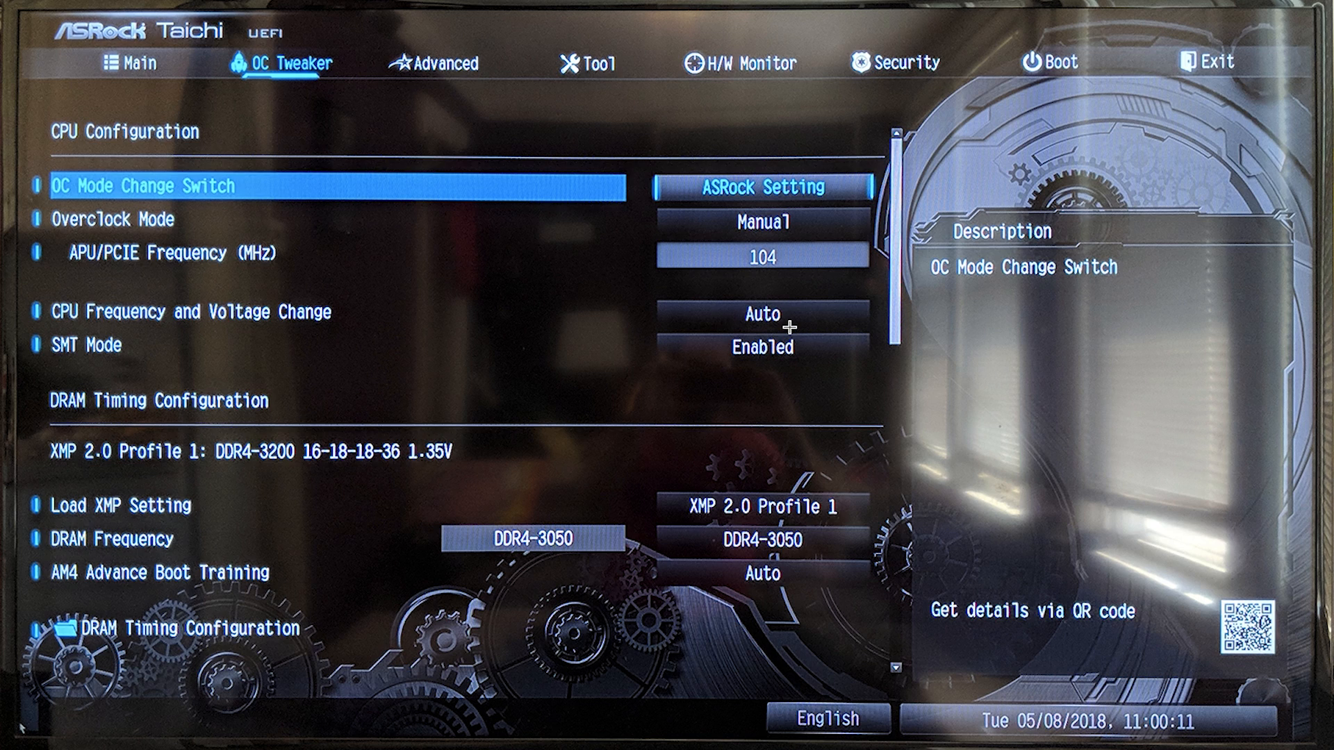
{"action": "mouse_move", "coordinate": [756, 554]}
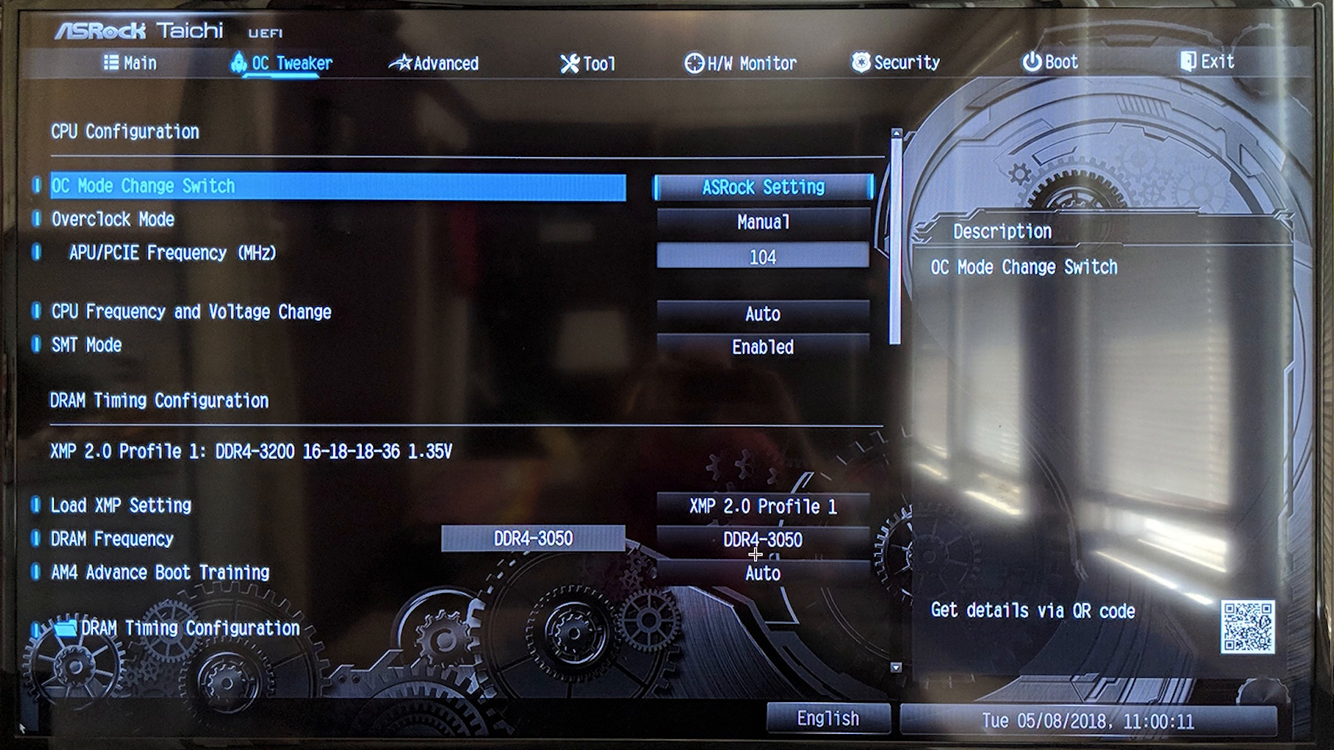
{"action": "mouse_move", "coordinate": [585, 510]}
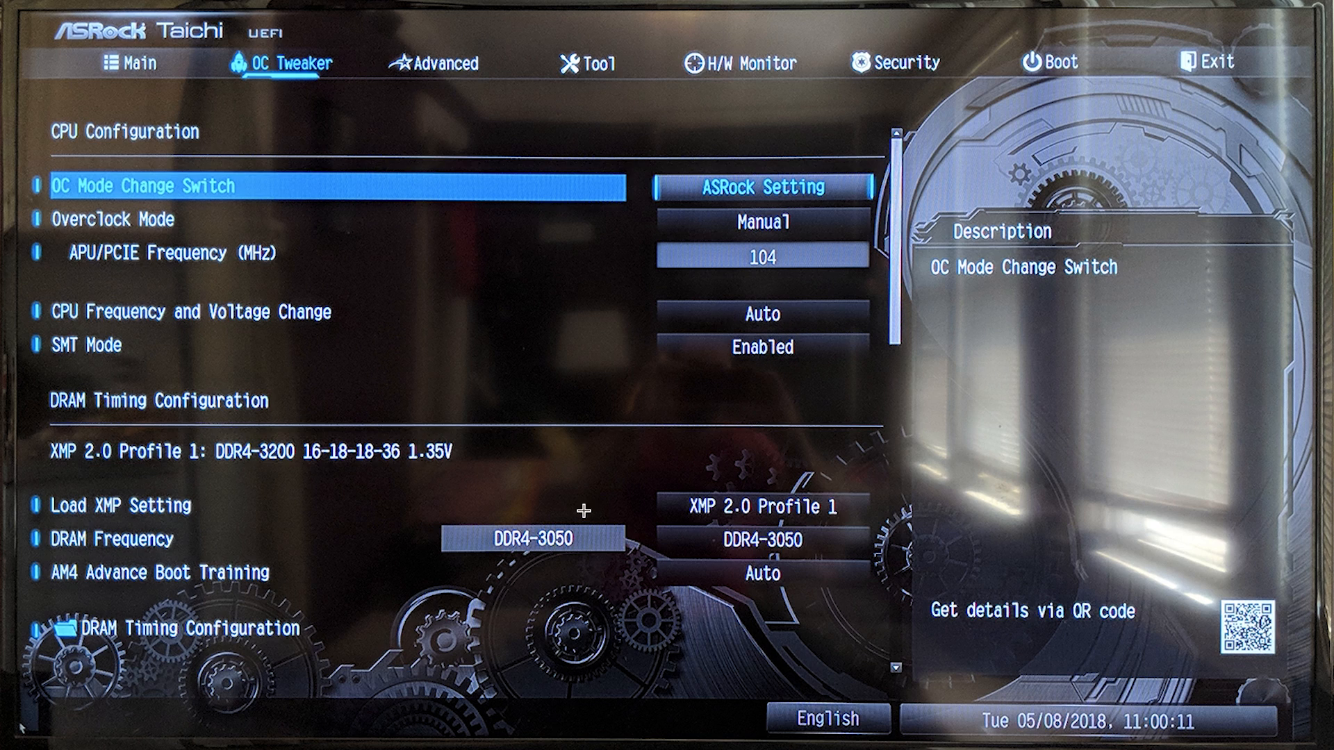
{"action": "mouse_move", "coordinate": [821, 525]}
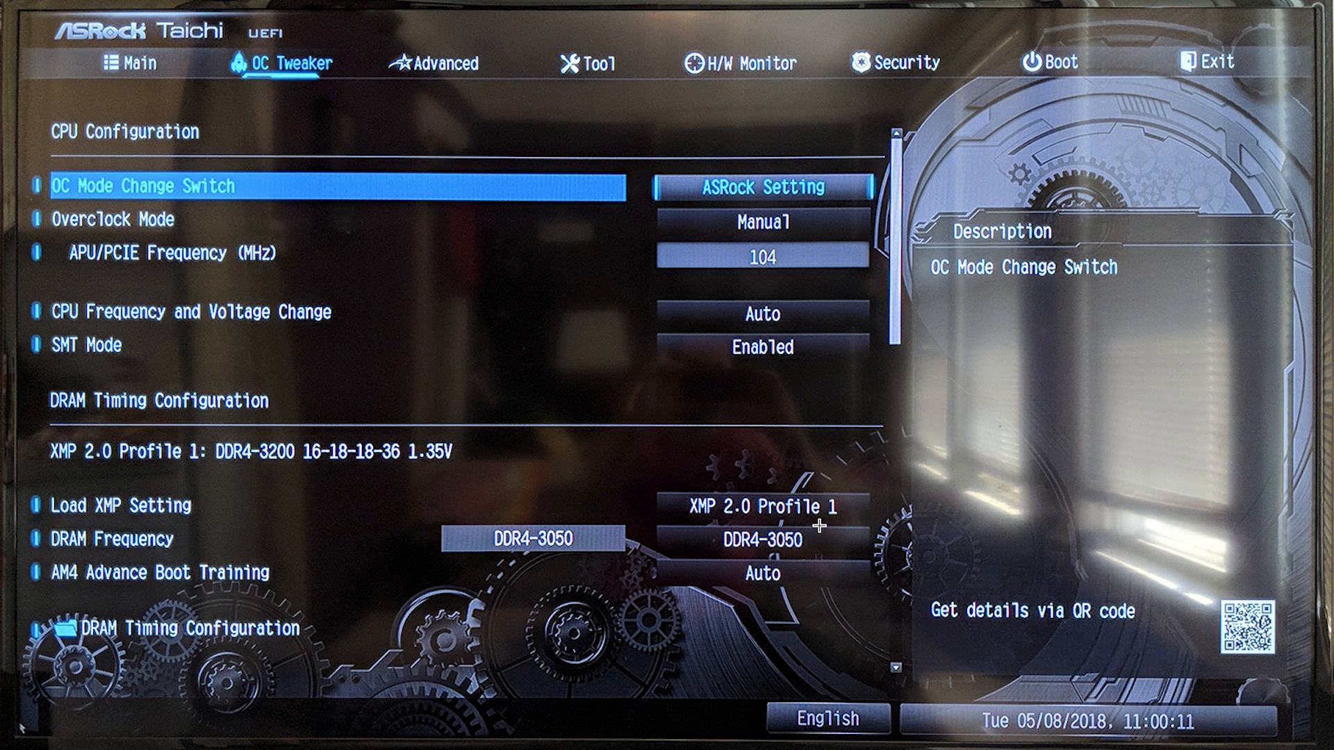
{"action": "mouse_move", "coordinate": [815, 563]}
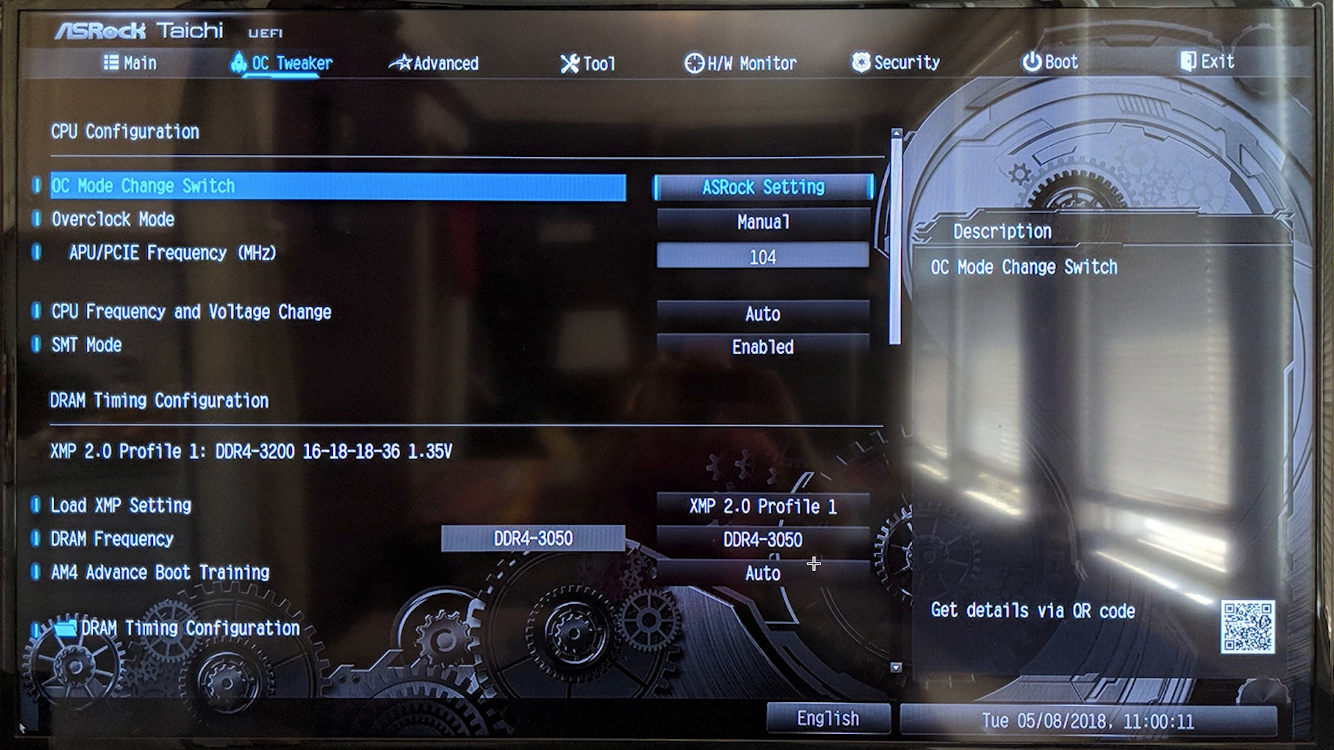
Step: Review the voltage settings on OC Tweaker and bring up Advanced > CPU Configuration
{"action": "scroll", "scroll_direction": "down", "scroll_amount": 3}
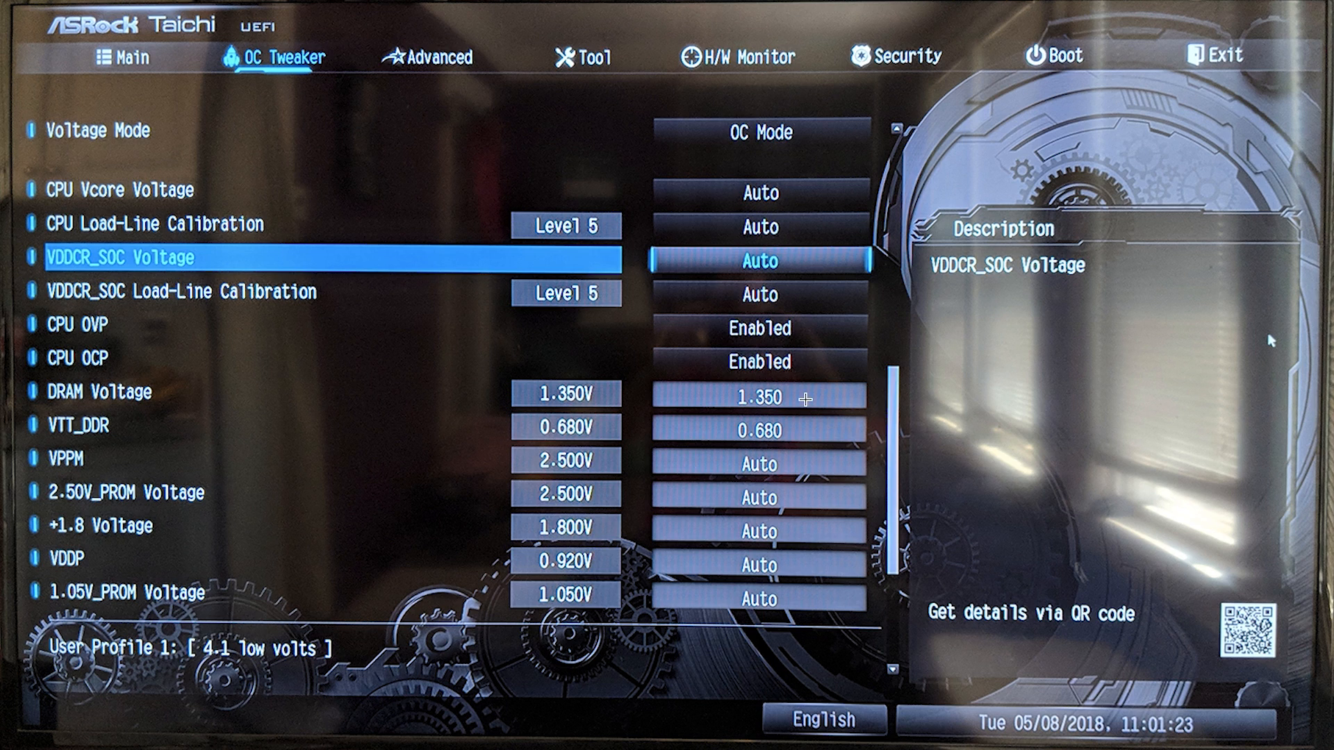
{"action": "left_click", "coordinate": [442, 59]}
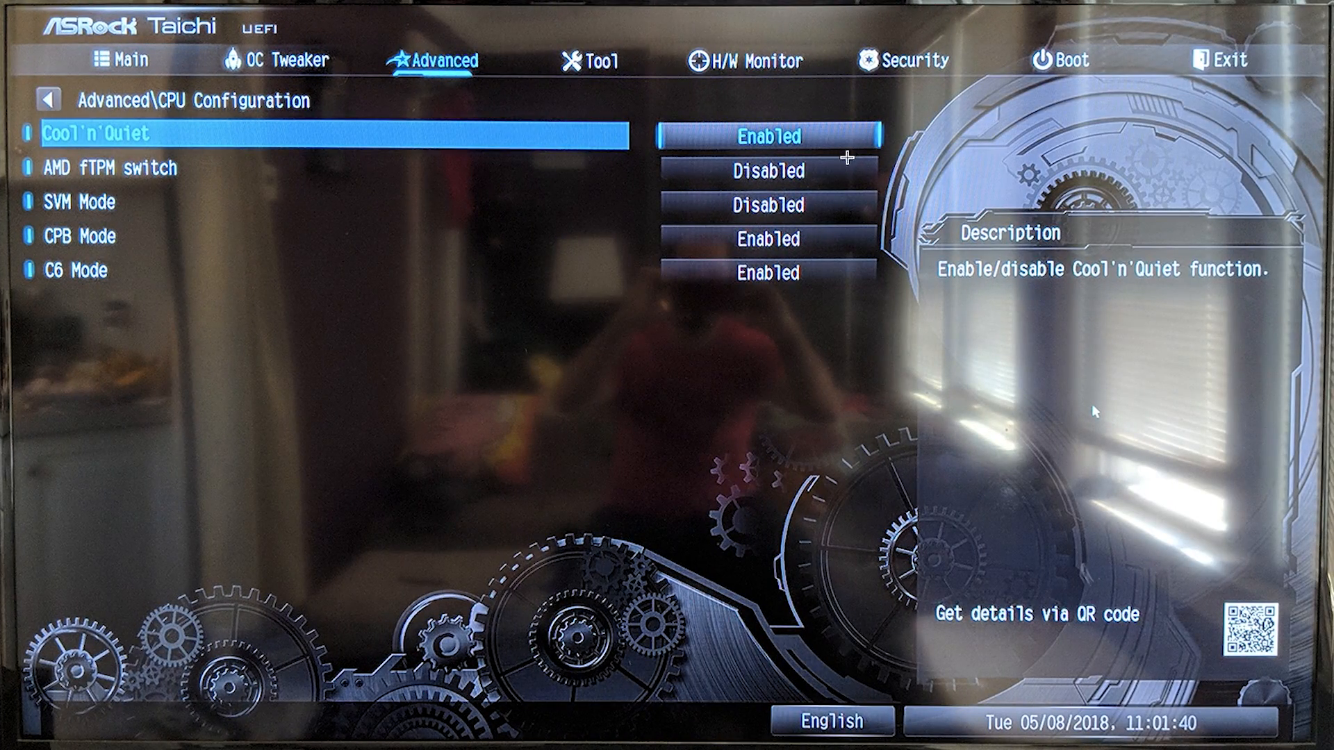
{"action": "left_click", "coordinate": [283, 57]}
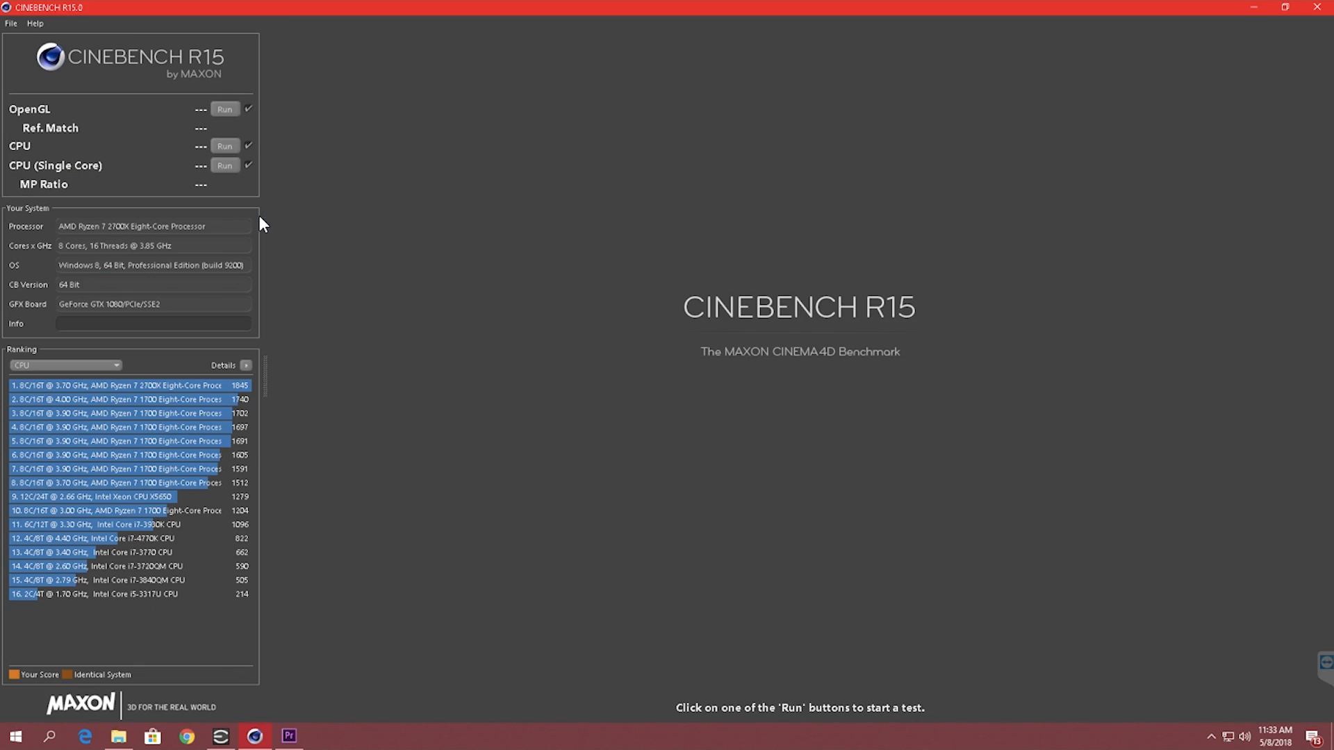
Step: Run the multi-core CPU render test and let it finish at 1771 cb
{"action": "left_click", "coordinate": [225, 146]}
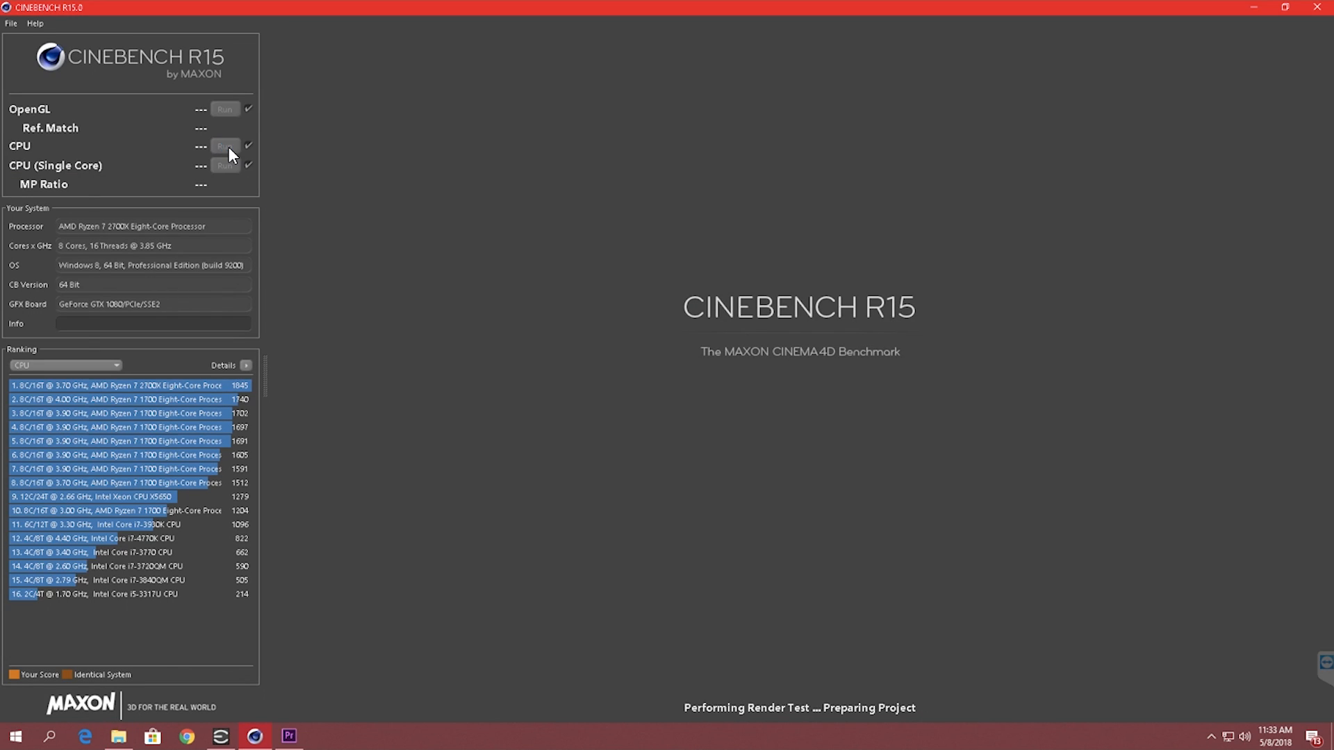
{"action": "left_click", "coordinate": [225, 146]}
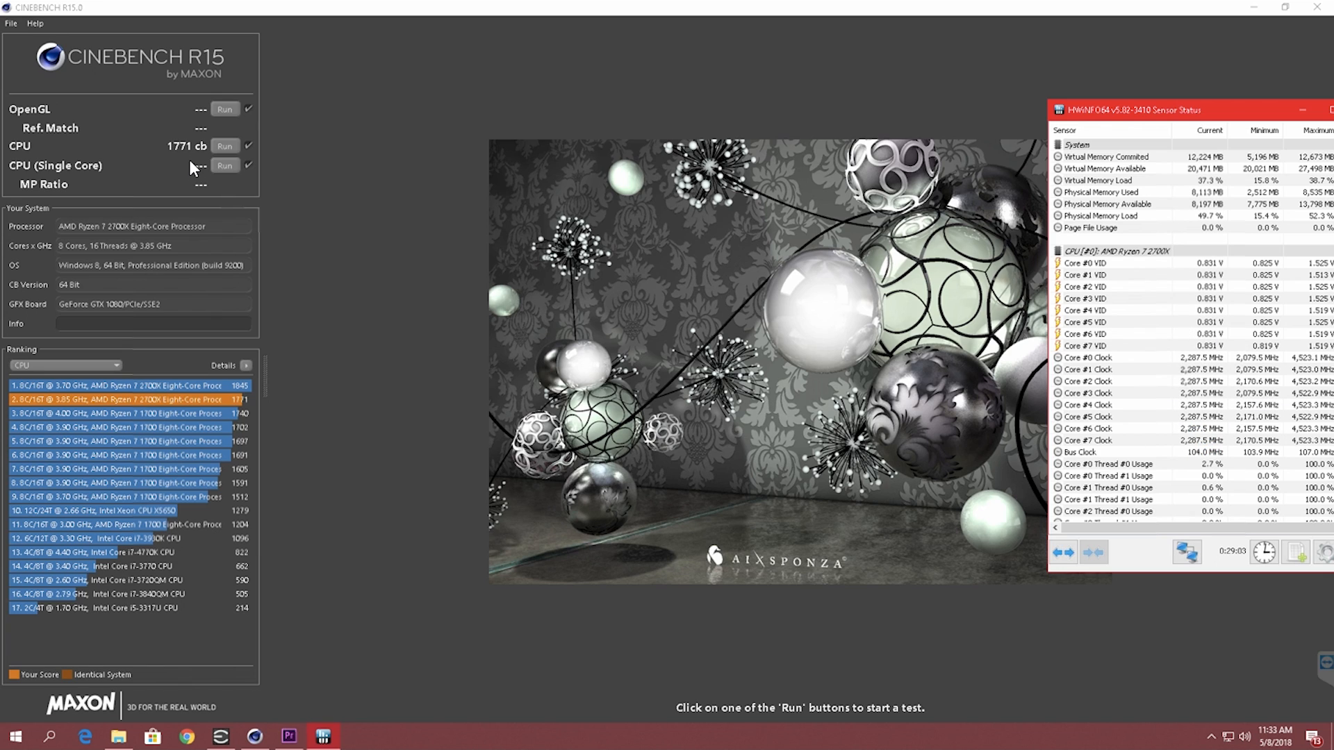
Step: Run the CPU render test again while HWiNFO shows cores around 4107 MHz
{"action": "left_click", "coordinate": [225, 146]}
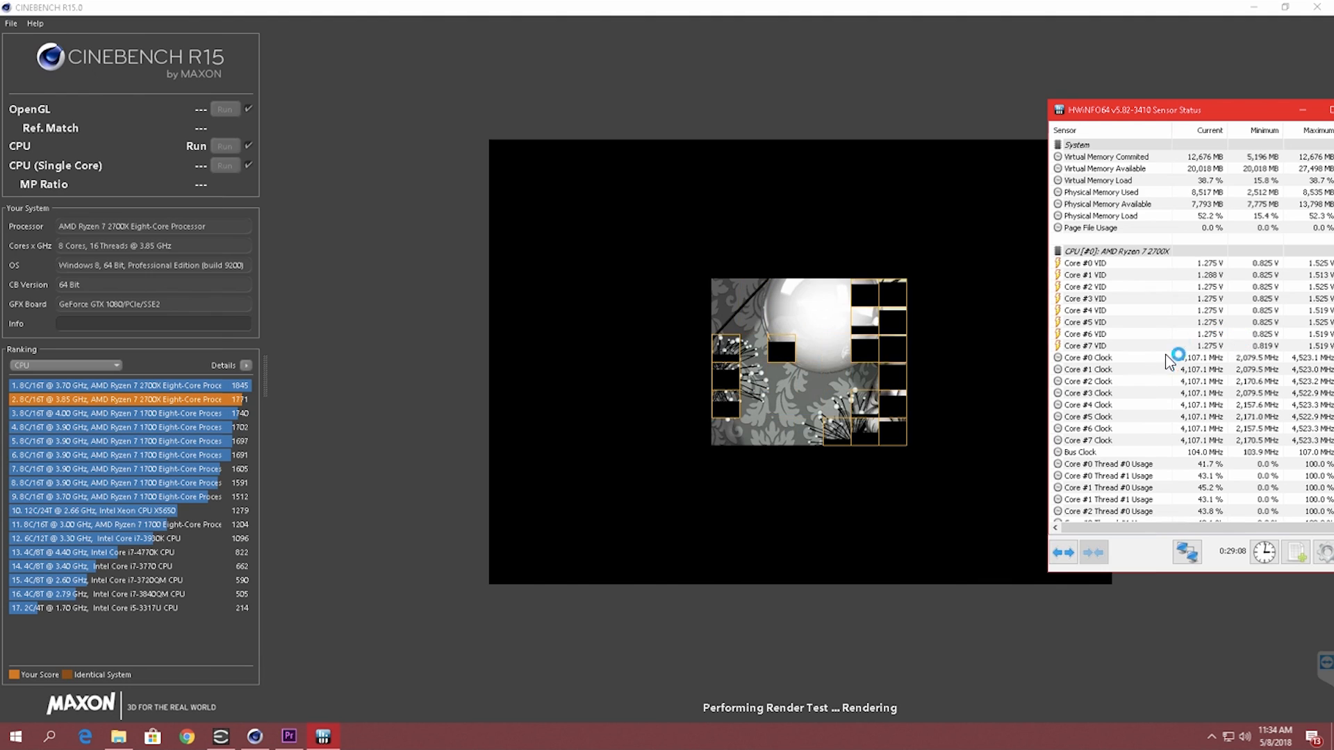
{"action": "mouse_move", "coordinate": [1238, 335]}
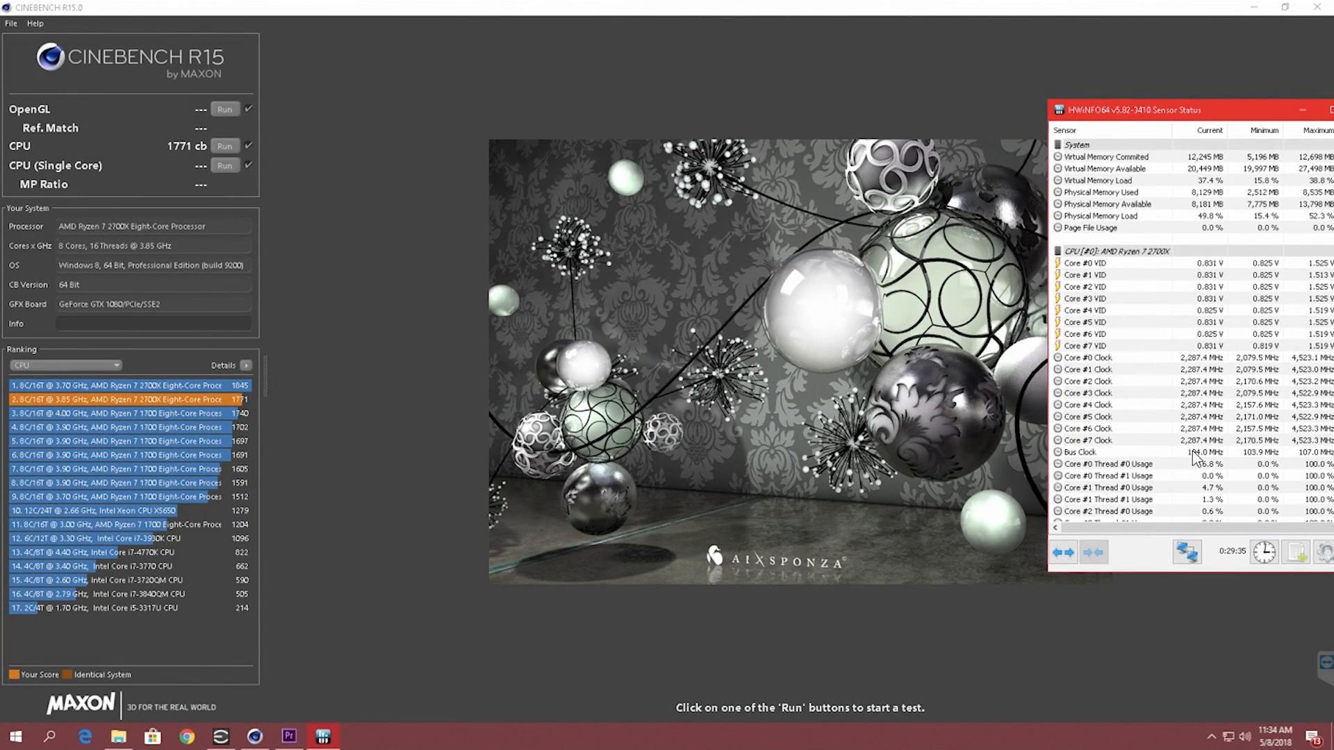
{"action": "mouse_move", "coordinate": [1315, 436]}
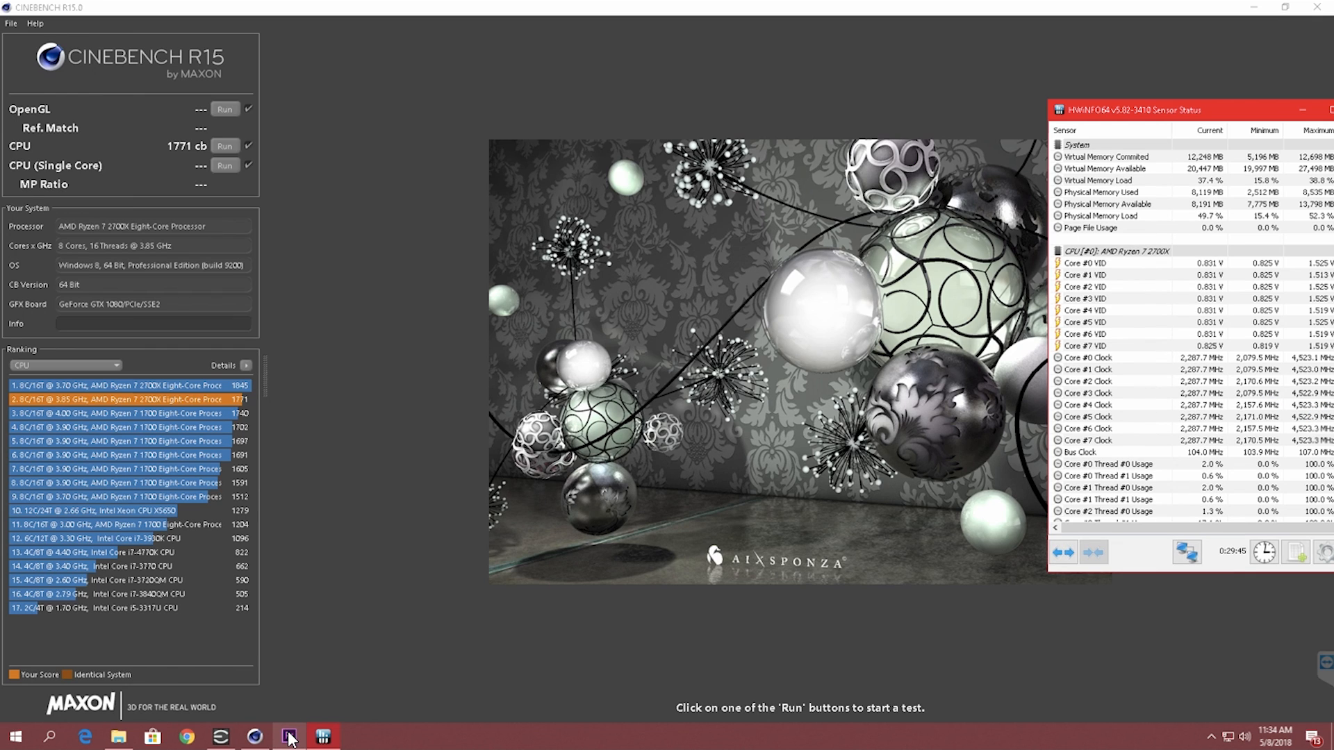
Step: Switch to the Premiere project and bring up Export Media for the climbing sequence
{"action": "left_click", "coordinate": [289, 736]}
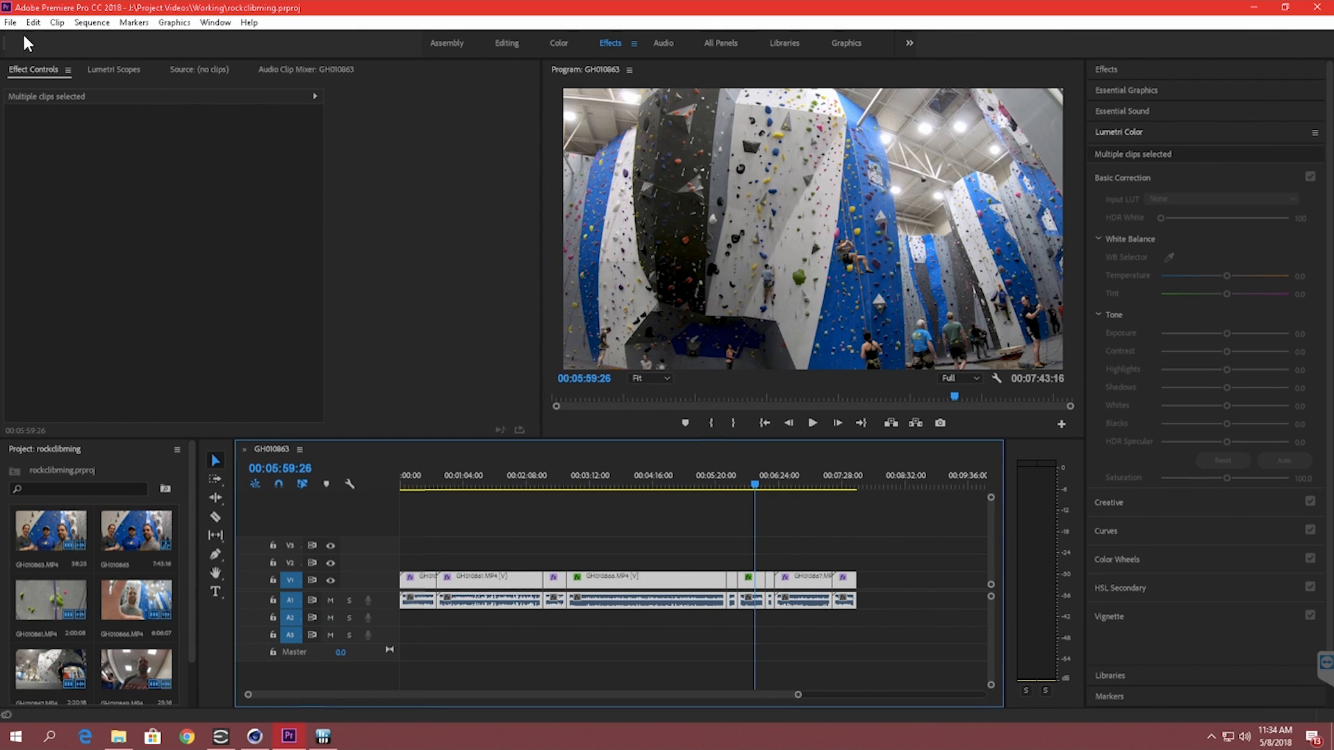
{"action": "left_click", "coordinate": [10, 22]}
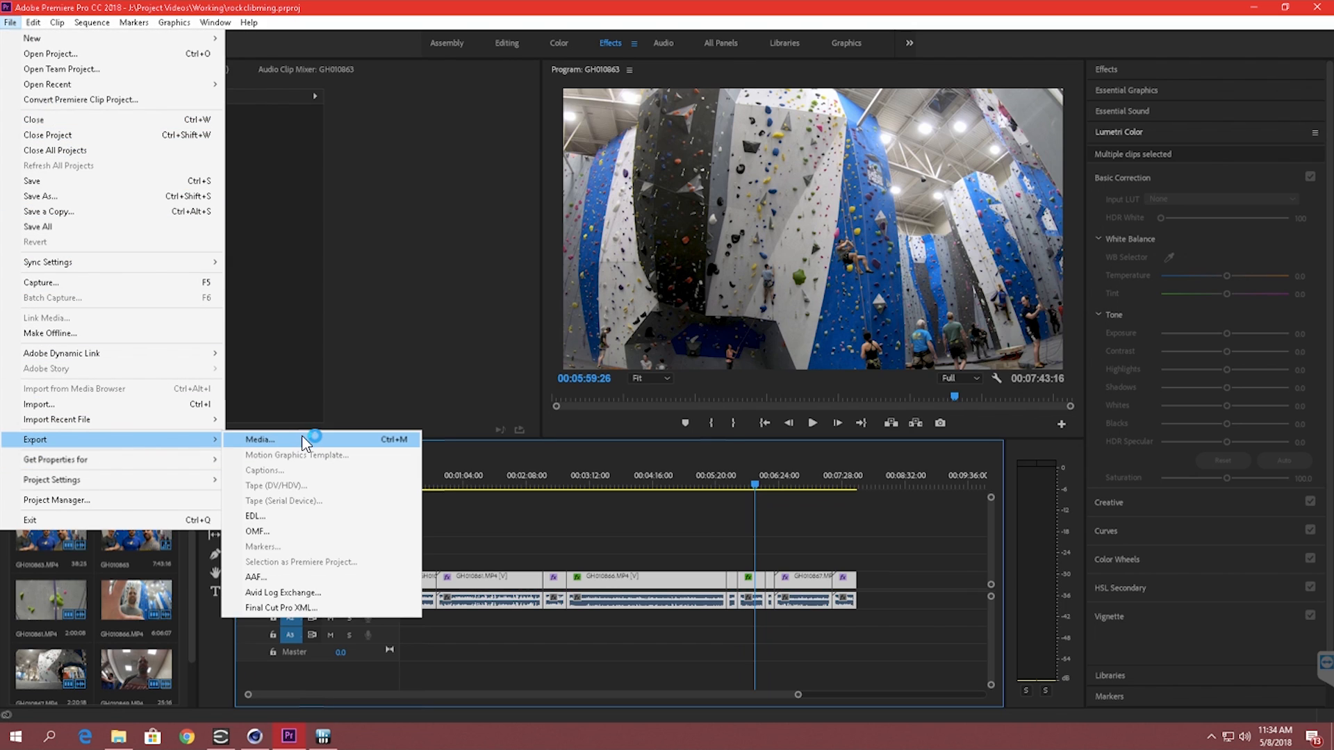
{"action": "left_click", "coordinate": [260, 440]}
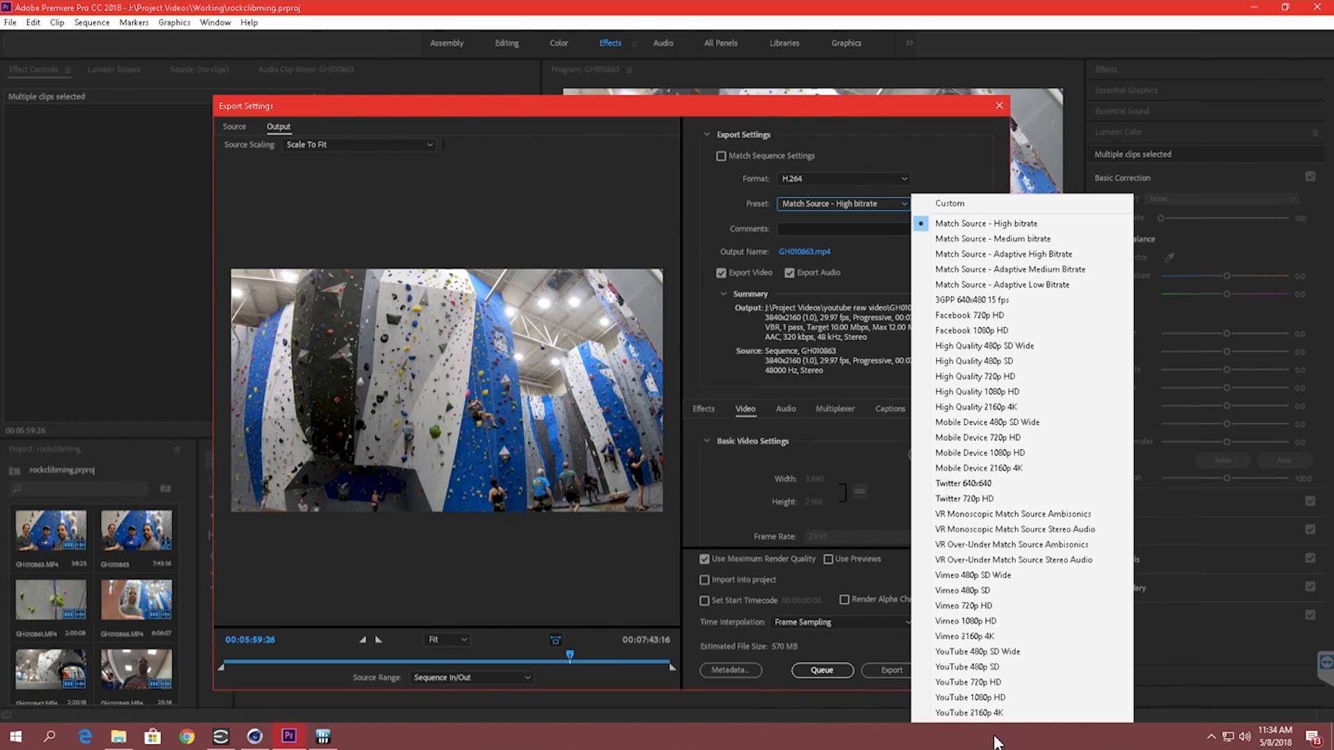
Step: Export with the YouTube 2160p 4K H.264 preset and return to the HWiNFO sensor monitor
{"action": "left_click", "coordinate": [977, 711]}
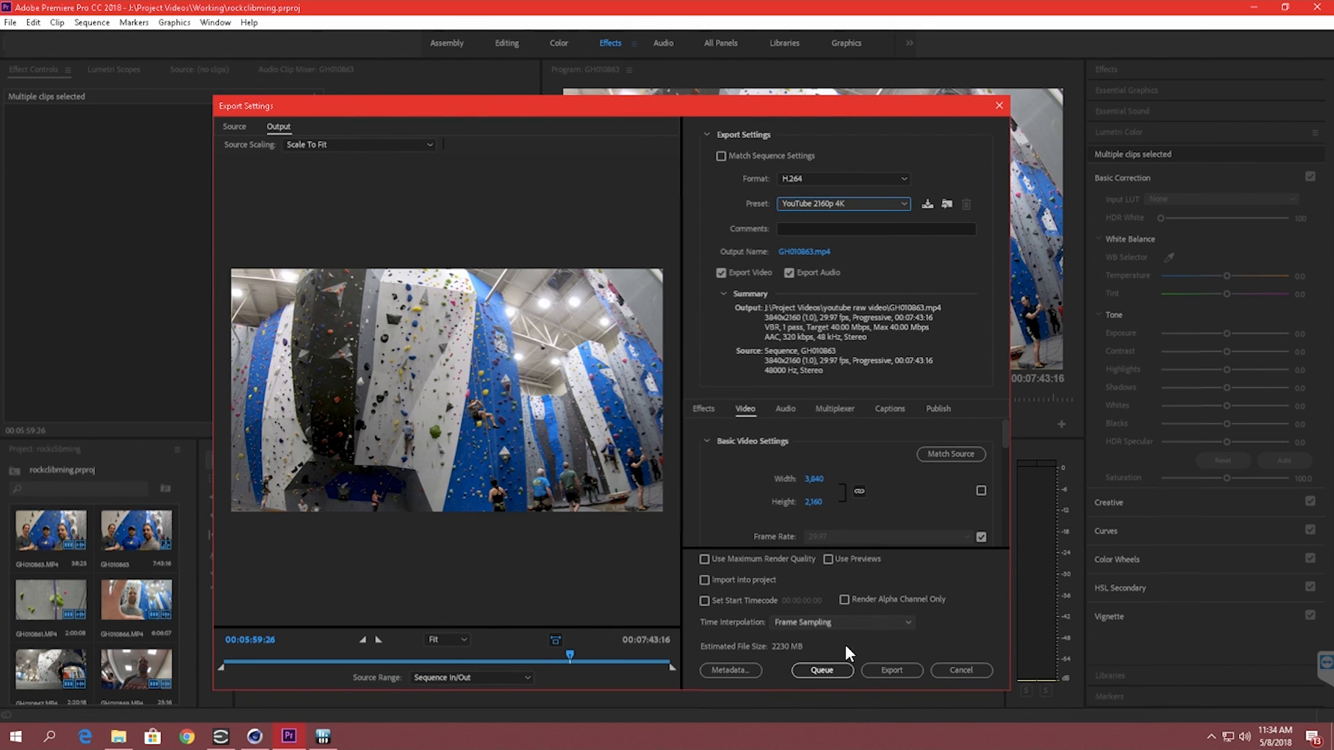
{"action": "left_click", "coordinate": [892, 669]}
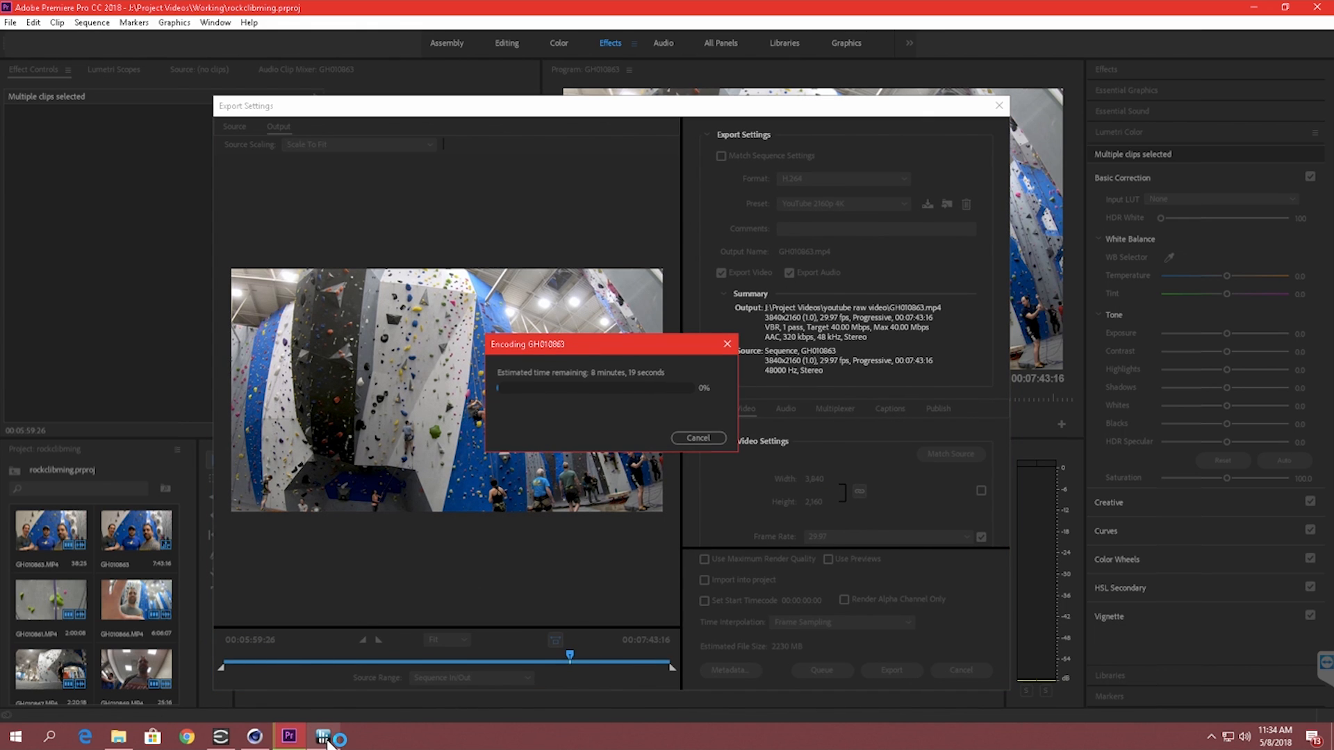
{"action": "left_click", "coordinate": [321, 737]}
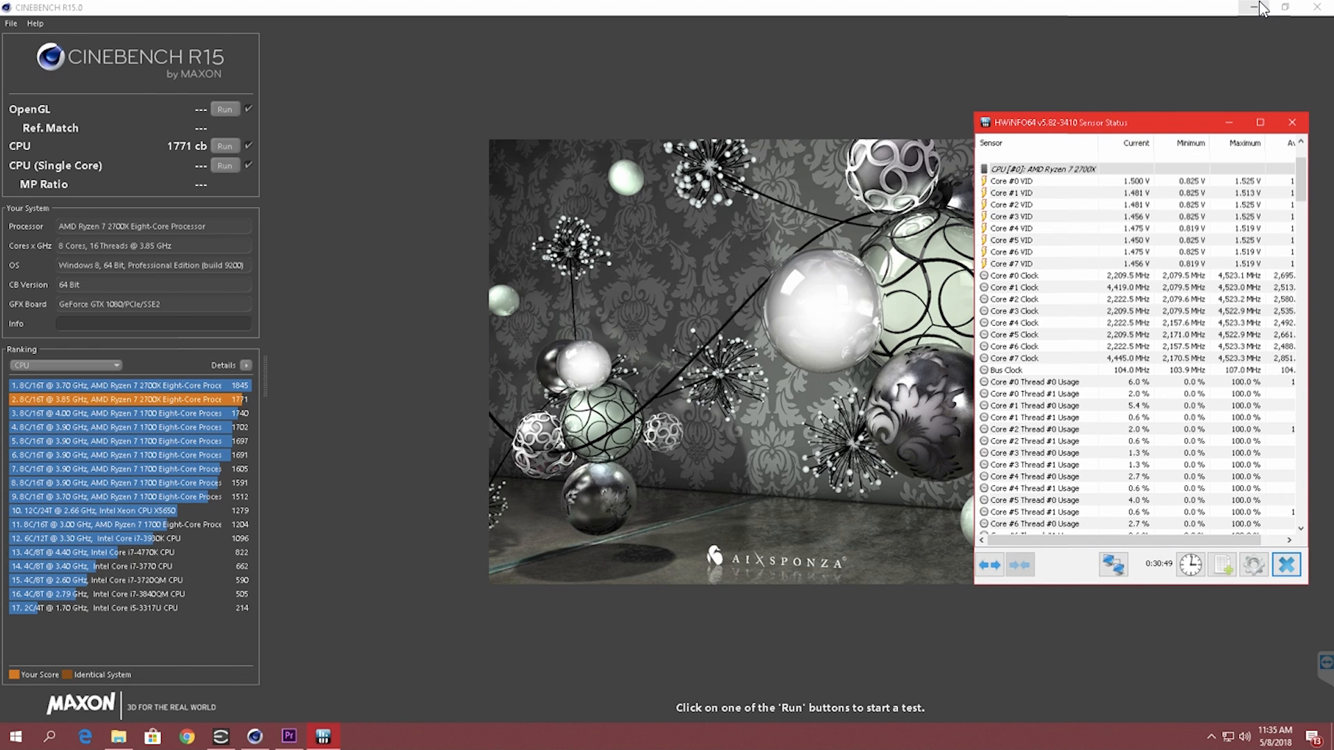
Step: Minimize the Cinebench window so HWiNFO64 Sensor Status shows over the desktop
{"action": "left_click", "coordinate": [1257, 7]}
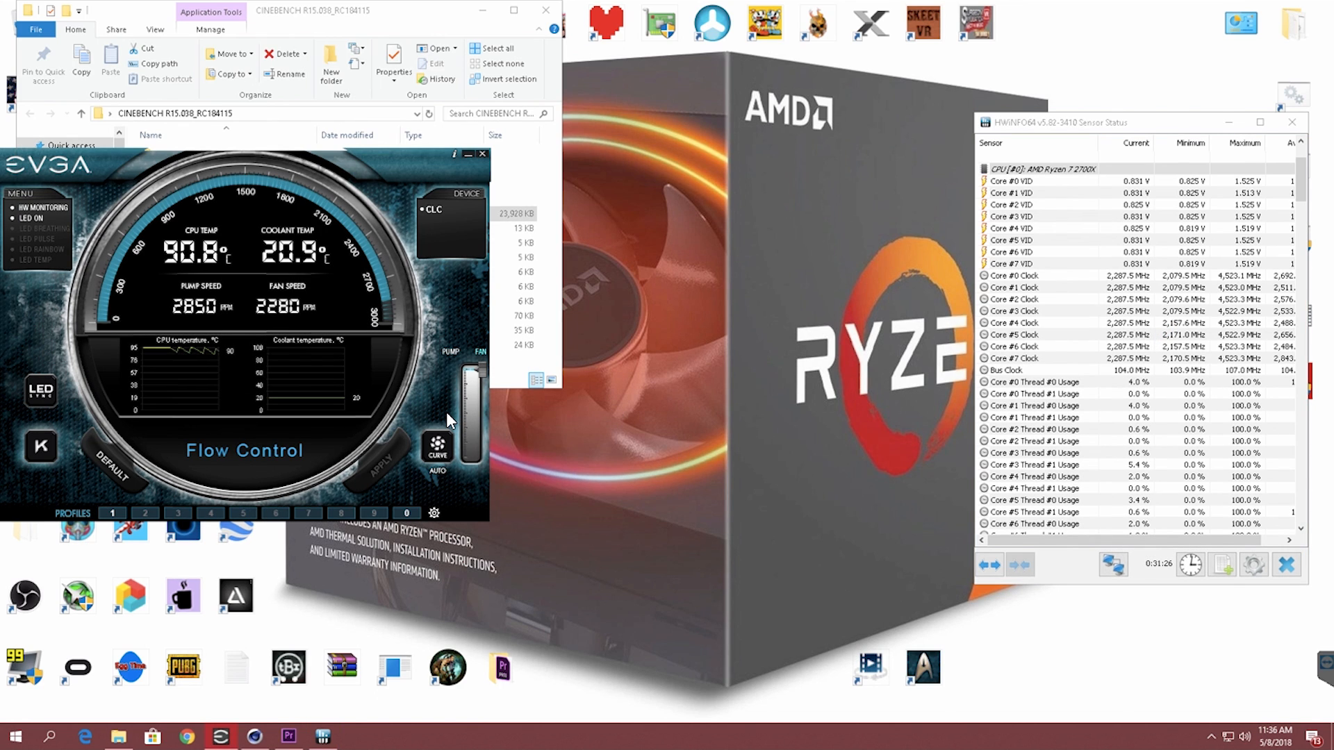
{"action": "mouse_move", "coordinate": [877, 464]}
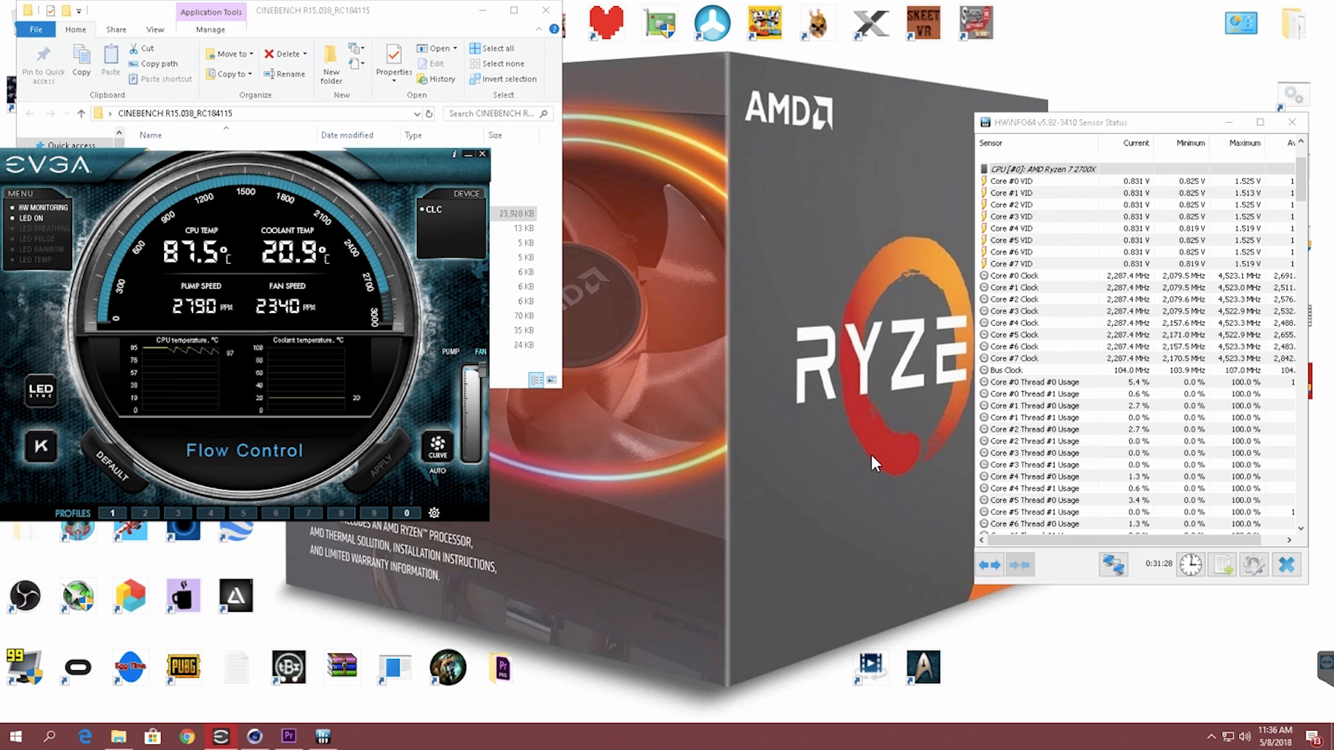